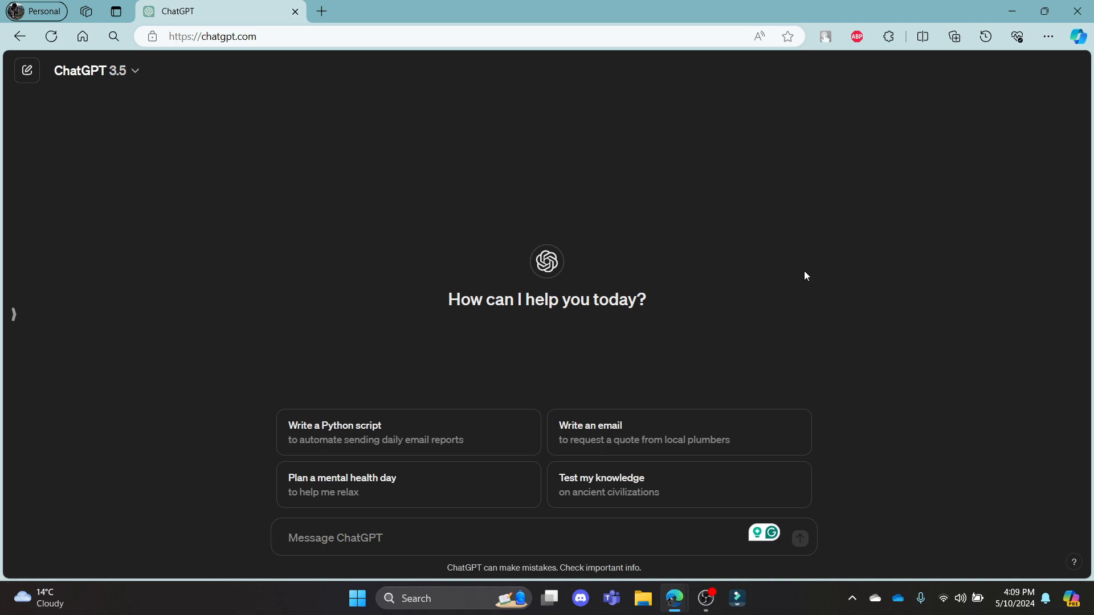
pyautogui.moveTo(310, 278)
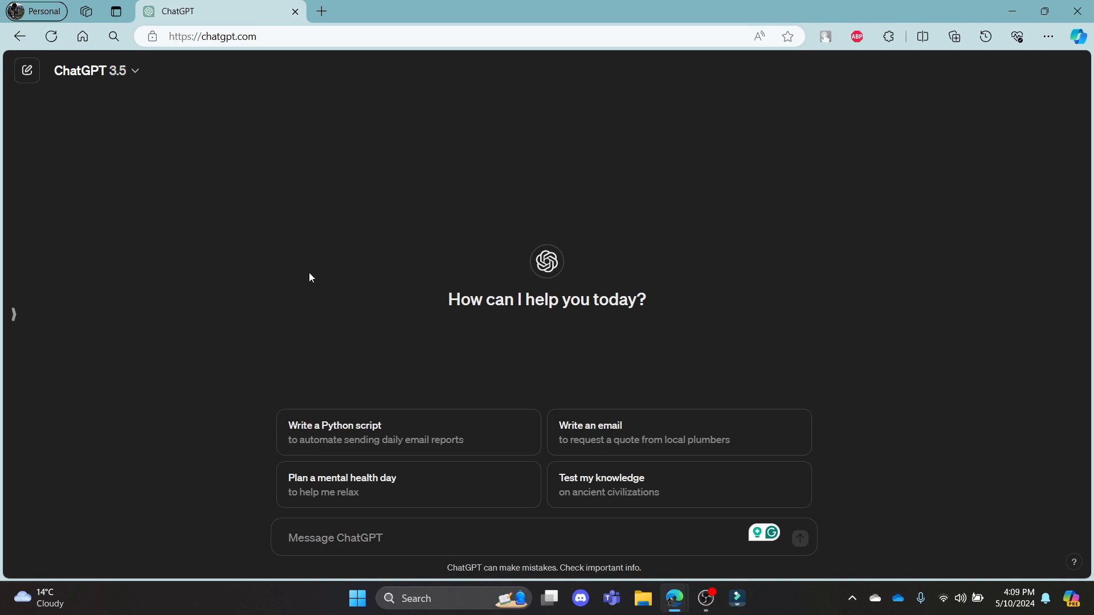
pyautogui.moveTo(21, 288)
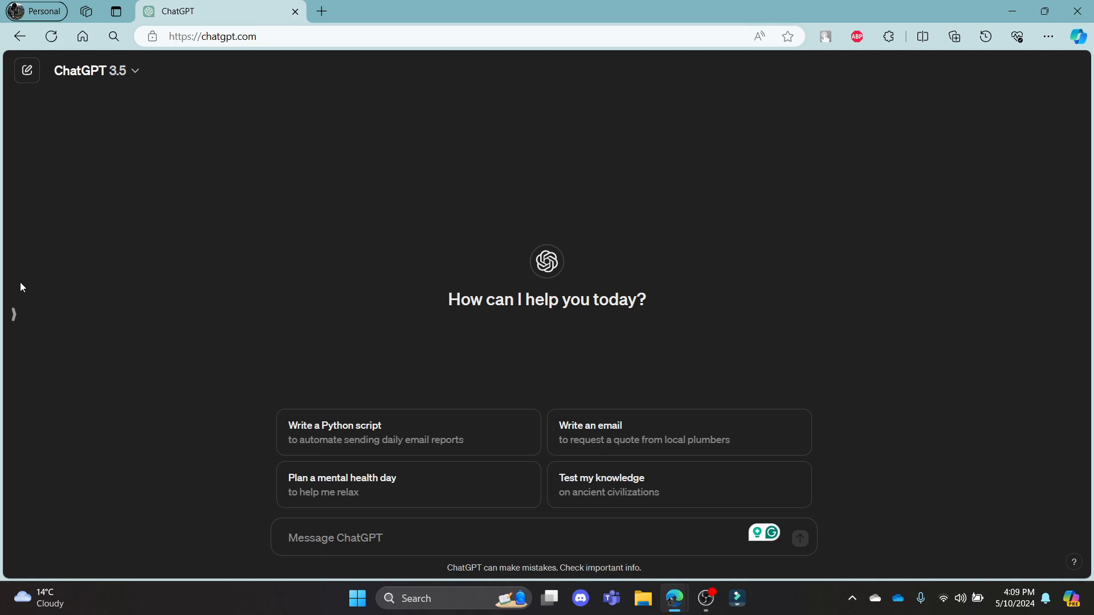
# - Expand the chat history sidebar and bring up the account menu from the profile name
pyautogui.click(27, 69)
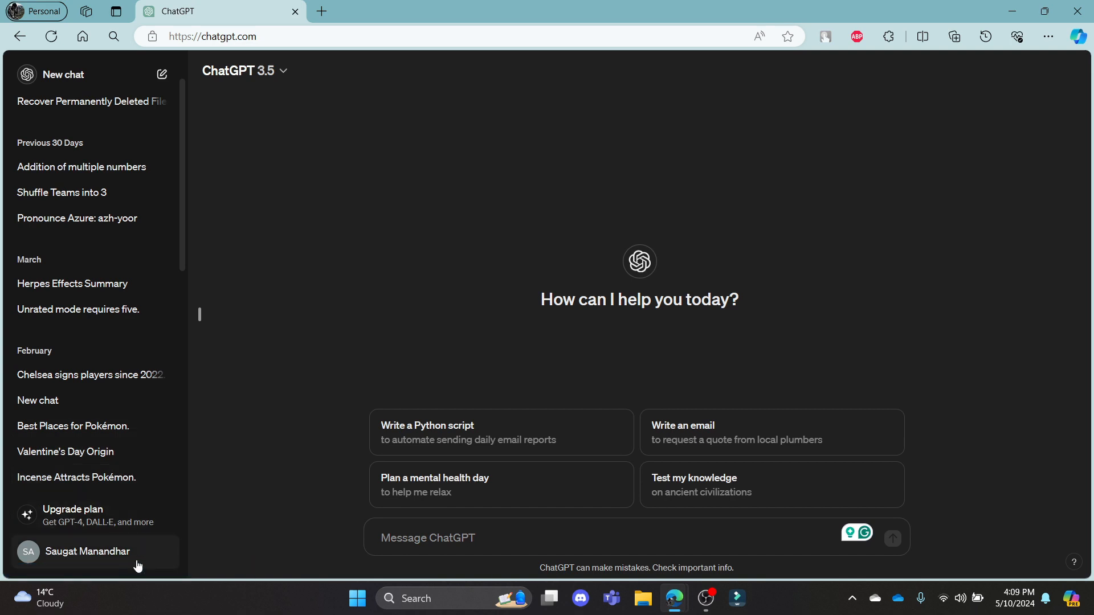
pyautogui.click(86, 551)
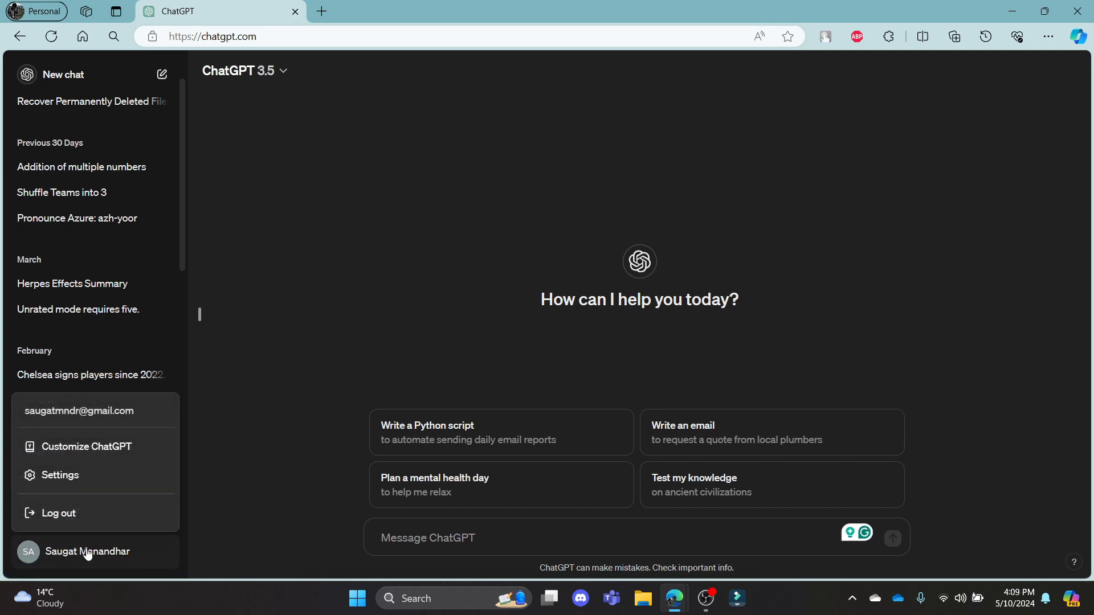
pyautogui.moveTo(59, 475)
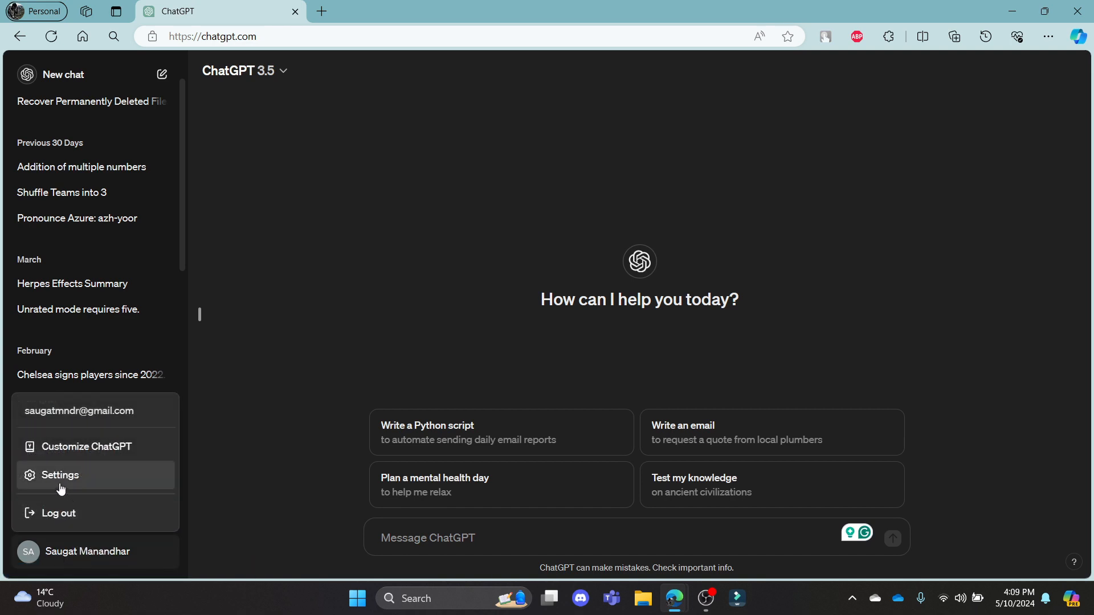
# - Request a data export from the Data controls section of Settings
pyautogui.click(60, 475)
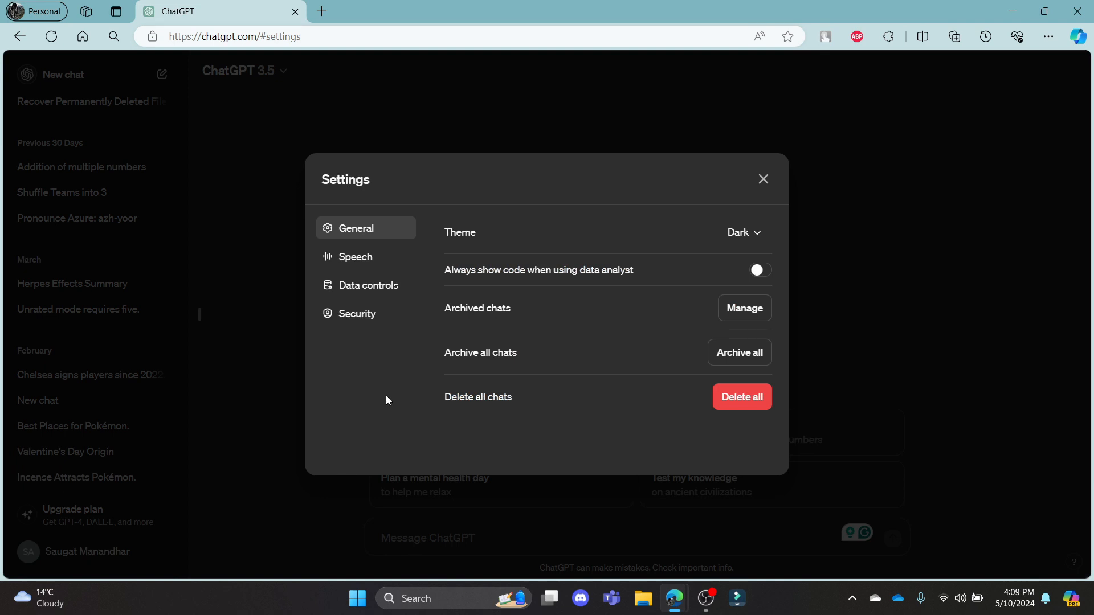
pyautogui.moveTo(359, 296)
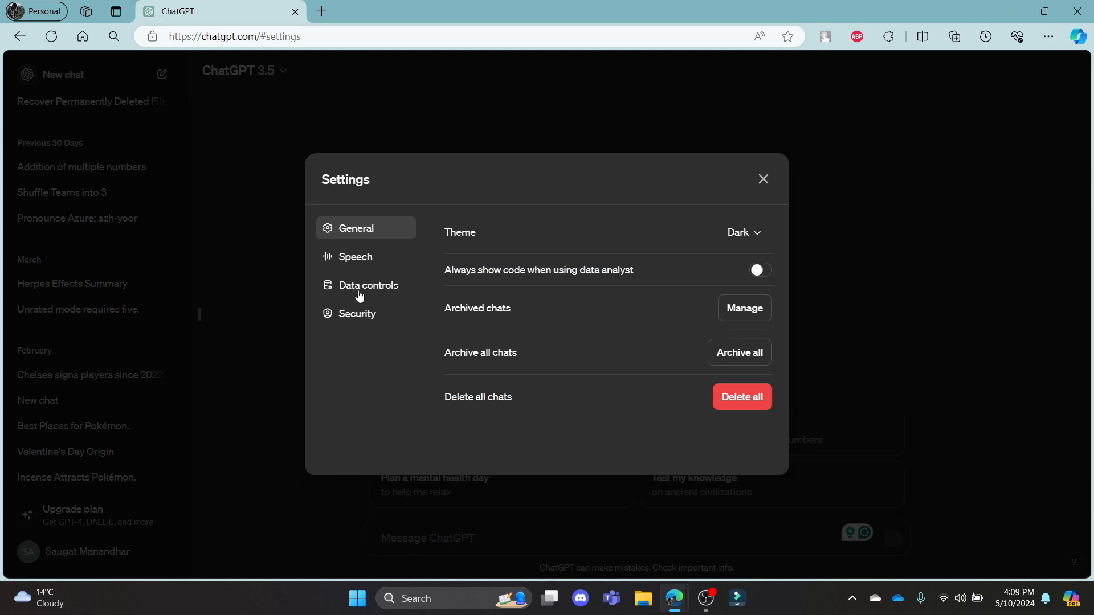
pyautogui.click(366, 285)
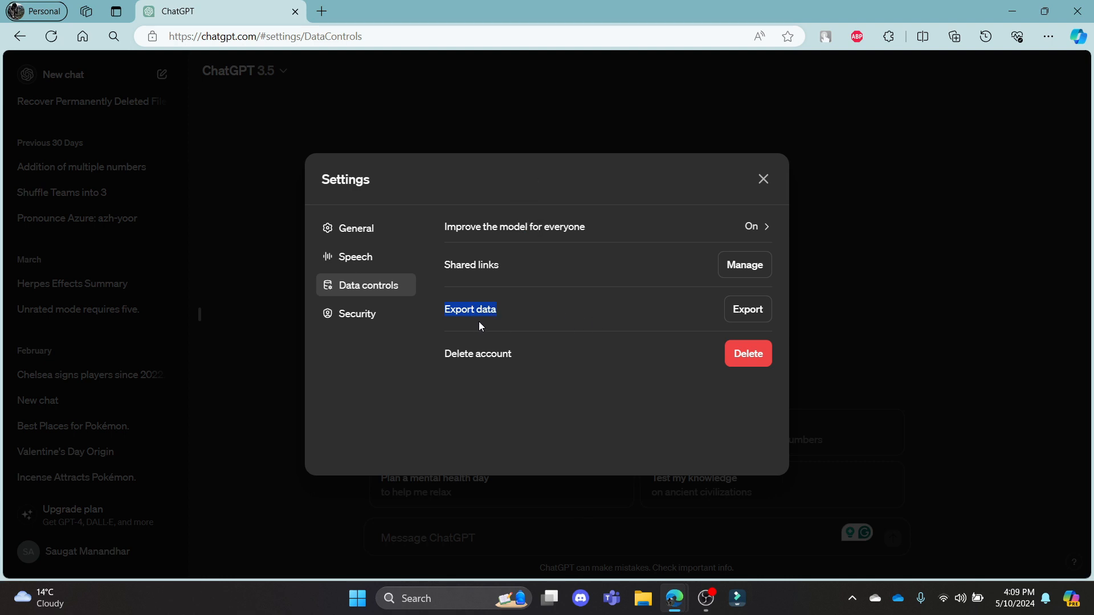
pyautogui.click(747, 309)
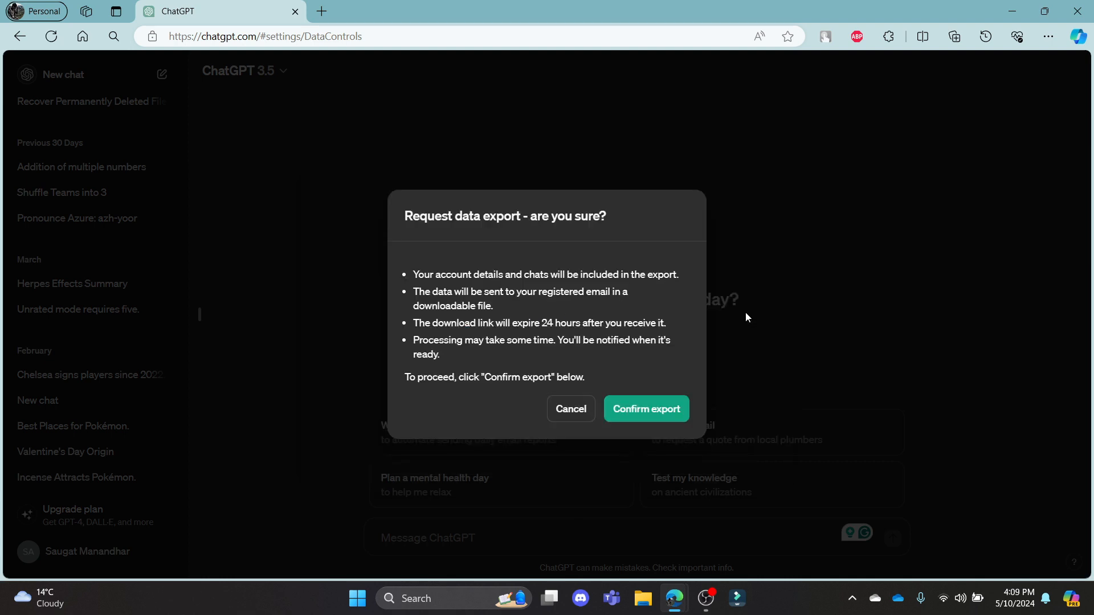
pyautogui.moveTo(477, 289)
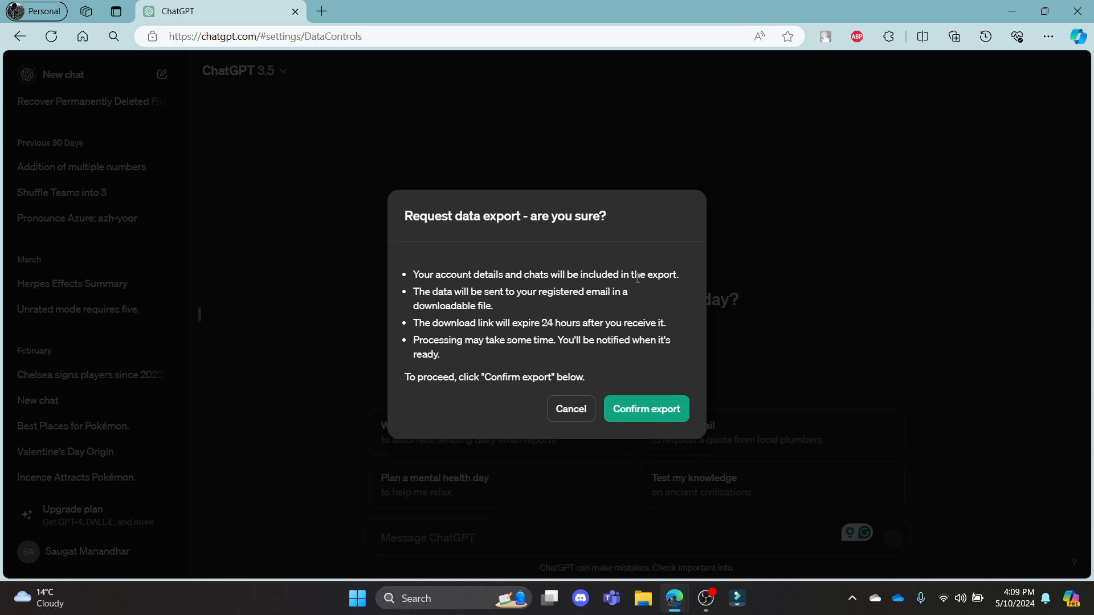
pyautogui.moveTo(552, 303)
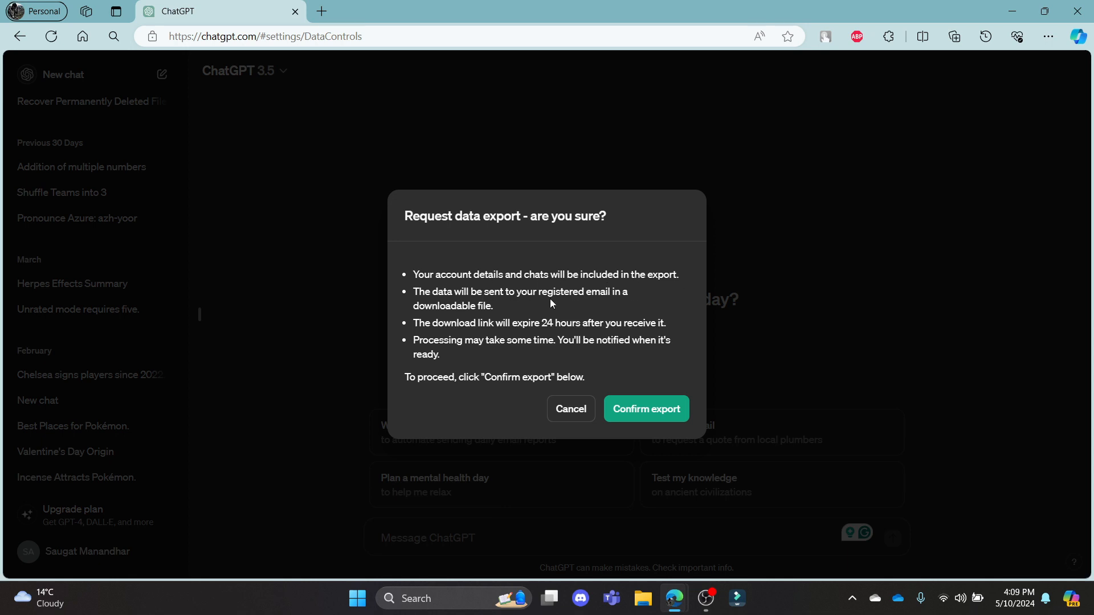
pyautogui.moveTo(608, 289)
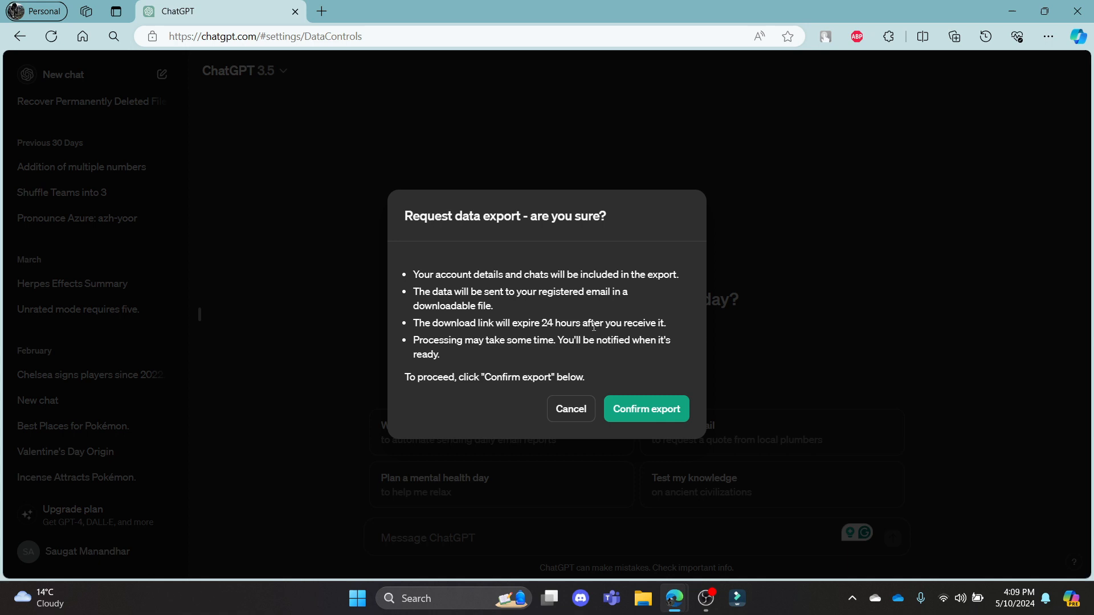
pyautogui.moveTo(589, 353)
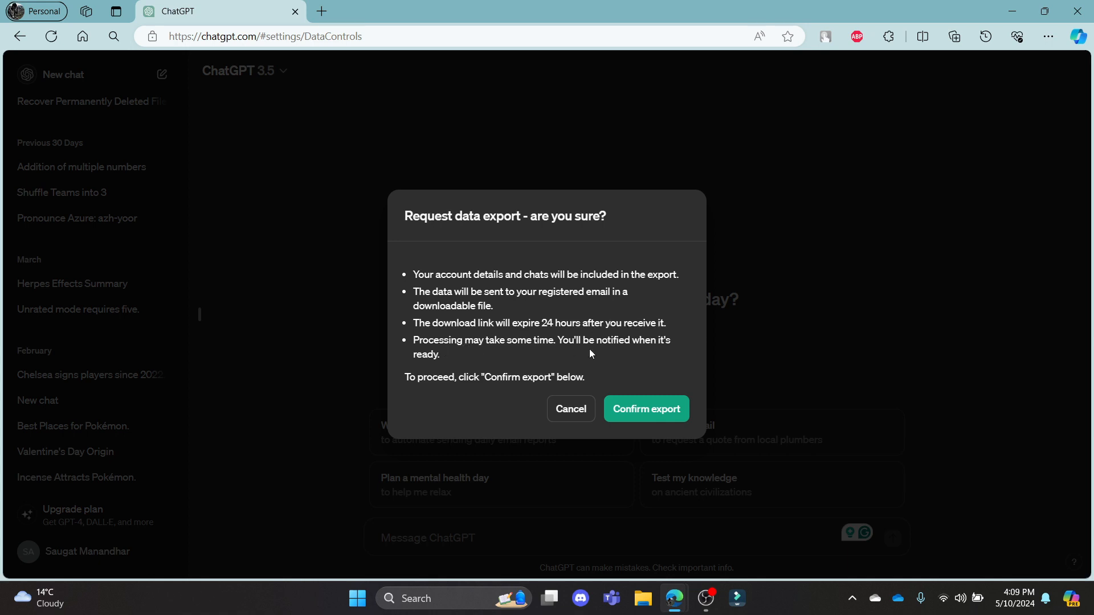
pyautogui.moveTo(440, 371)
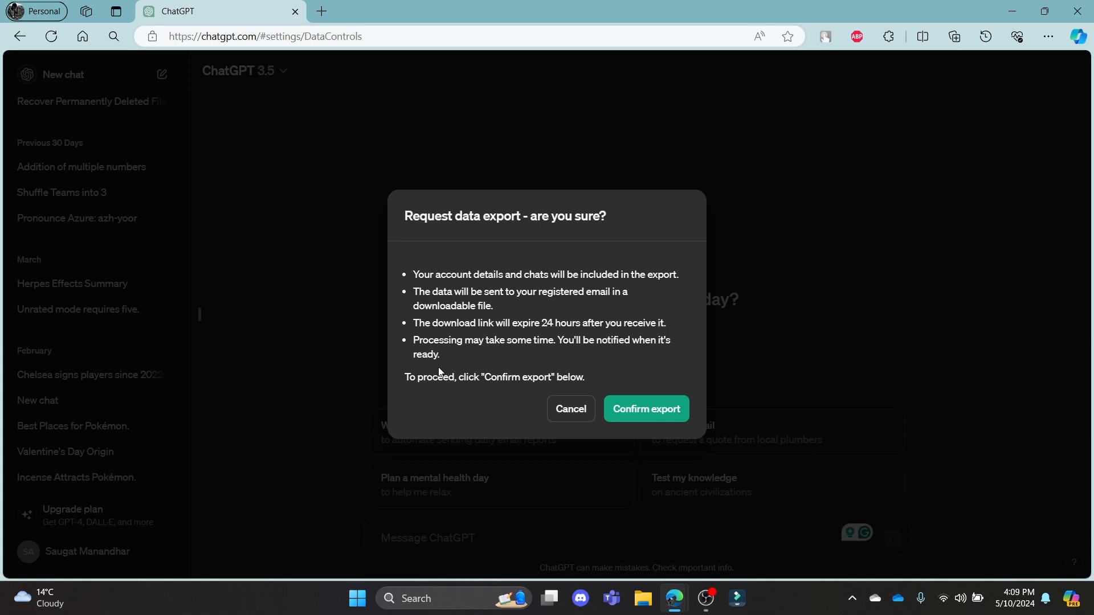
pyautogui.moveTo(575, 382)
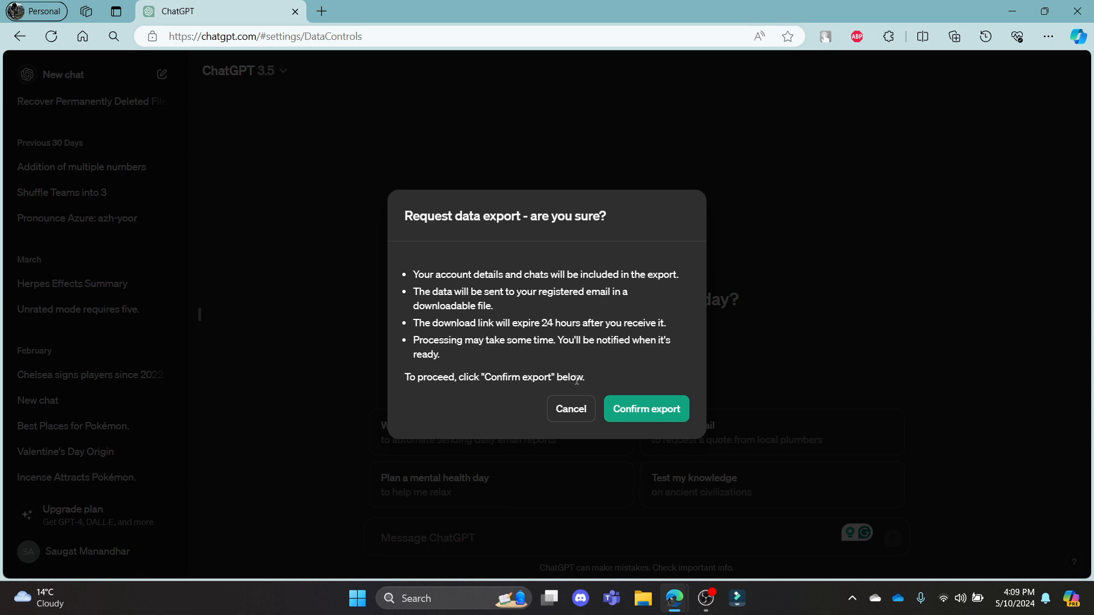
pyautogui.moveTo(645, 409)
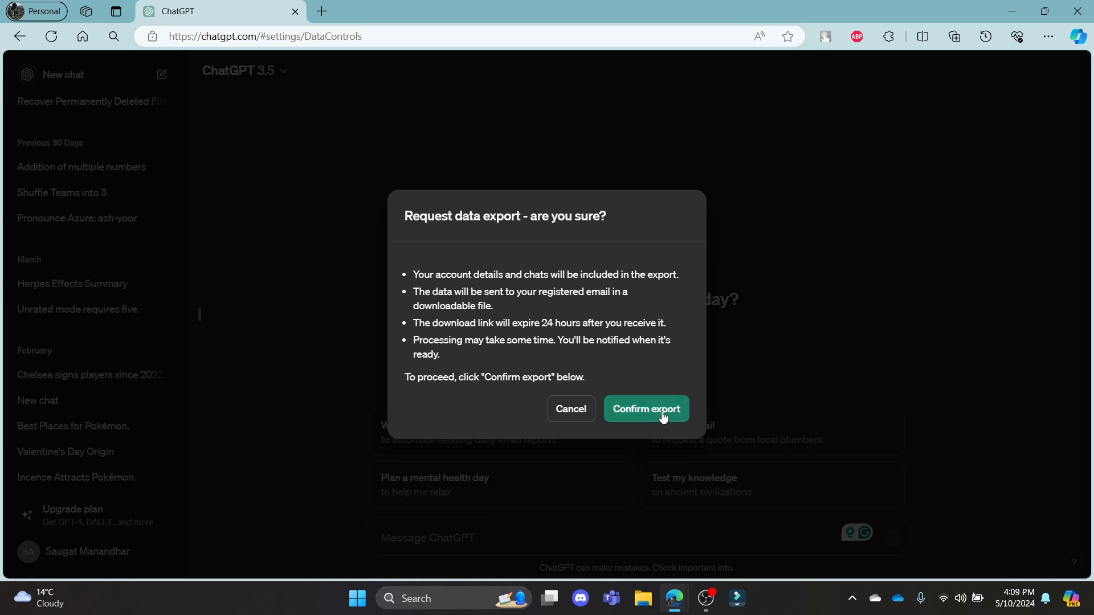
# - Confirm the data export and close Settings to show the success banner on the chat home
pyautogui.click(645, 409)
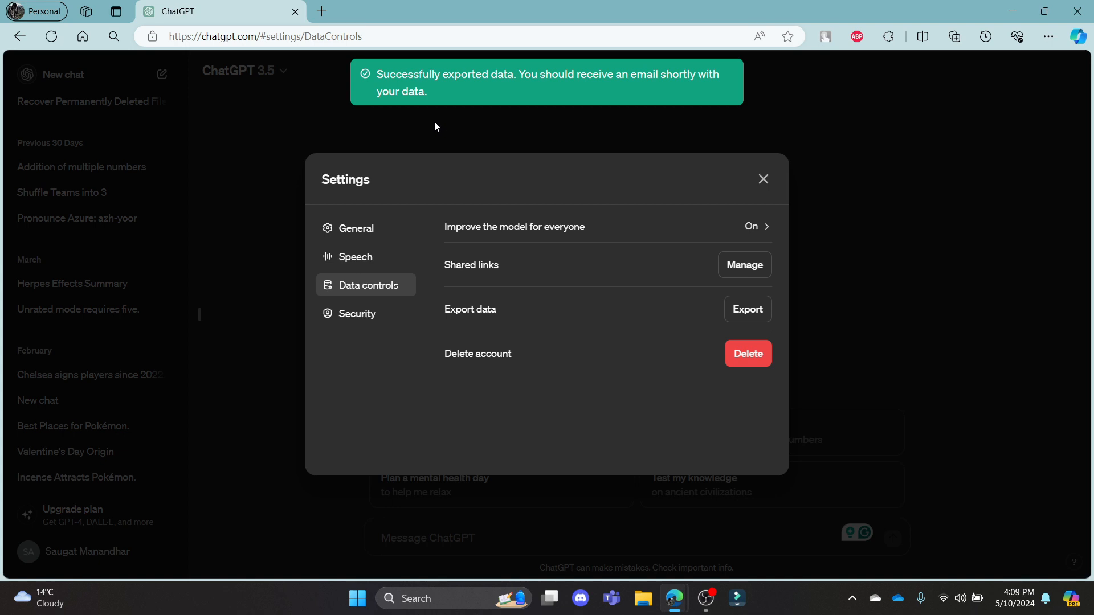
pyautogui.moveTo(512, 91)
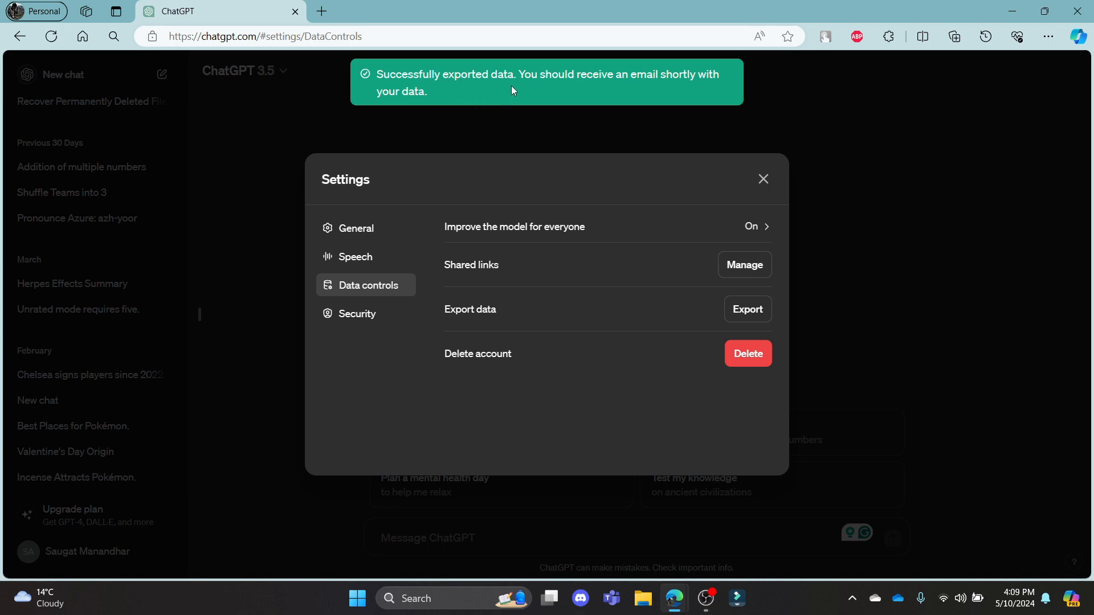
pyautogui.moveTo(680, 94)
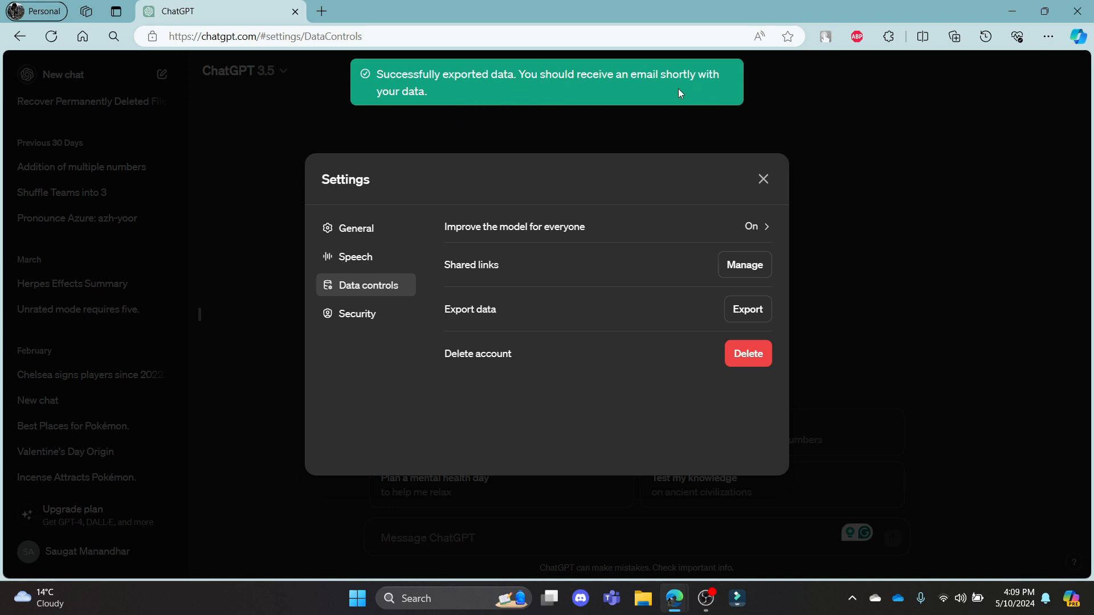
pyautogui.click(763, 179)
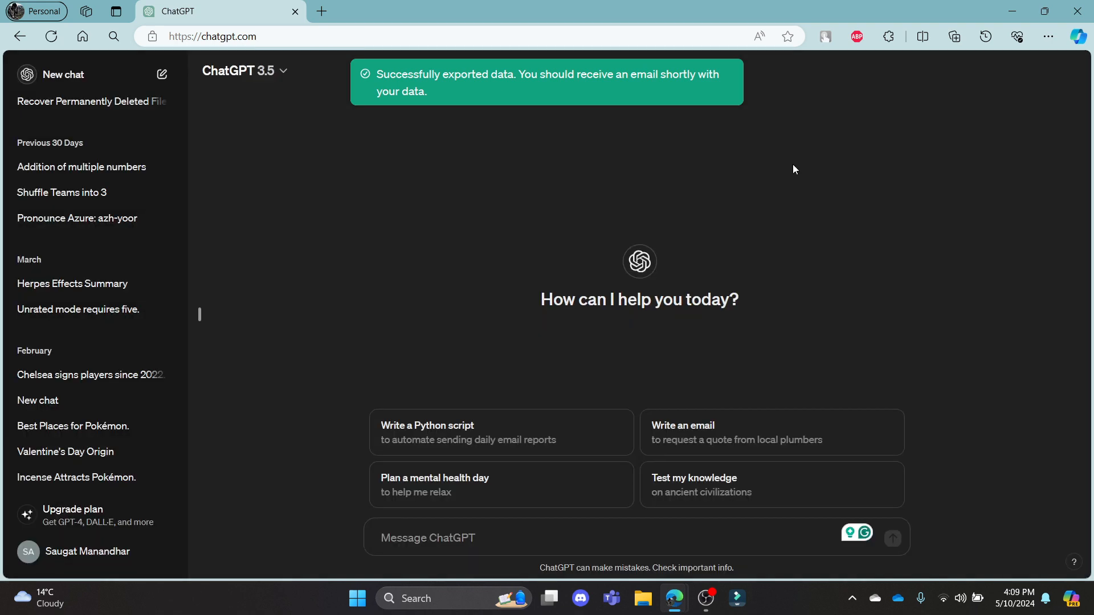
pyautogui.moveTo(909, 208)
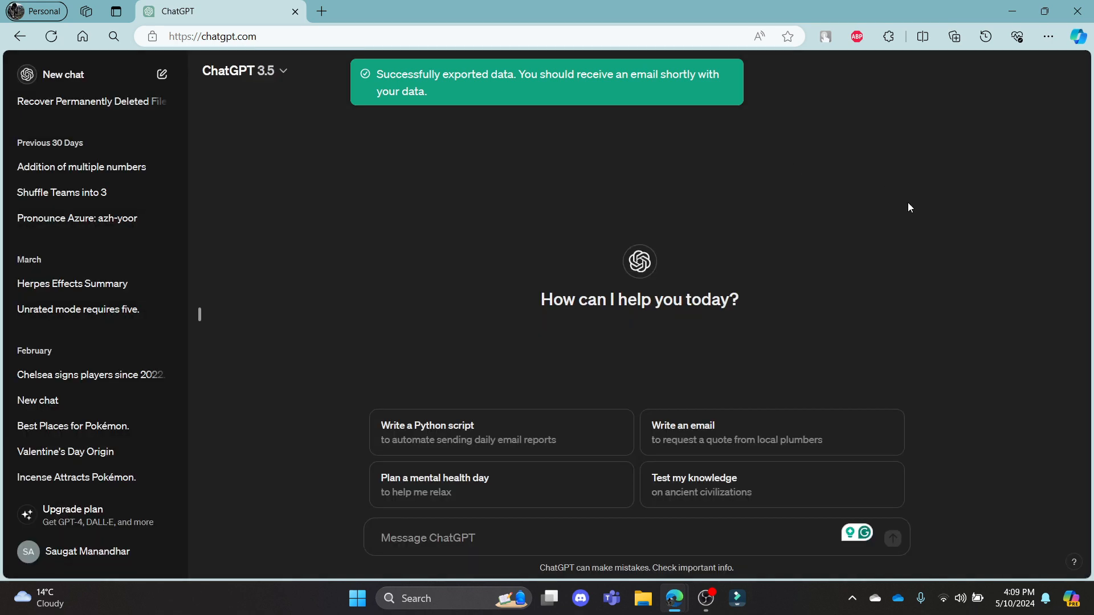